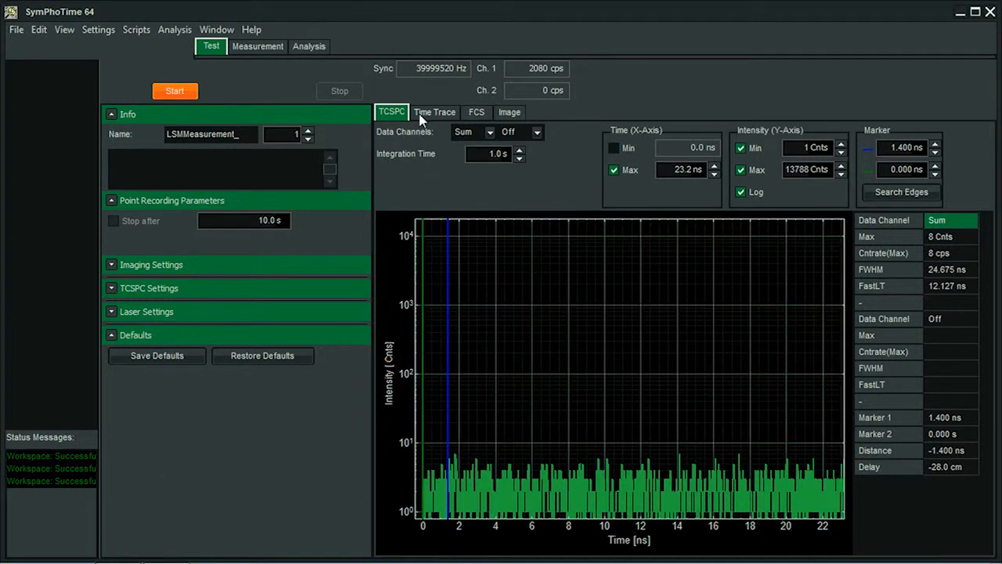
# Step: Glance at the live intensity time trace, then return to the TCSPC decay view
pyautogui.click(433, 111)
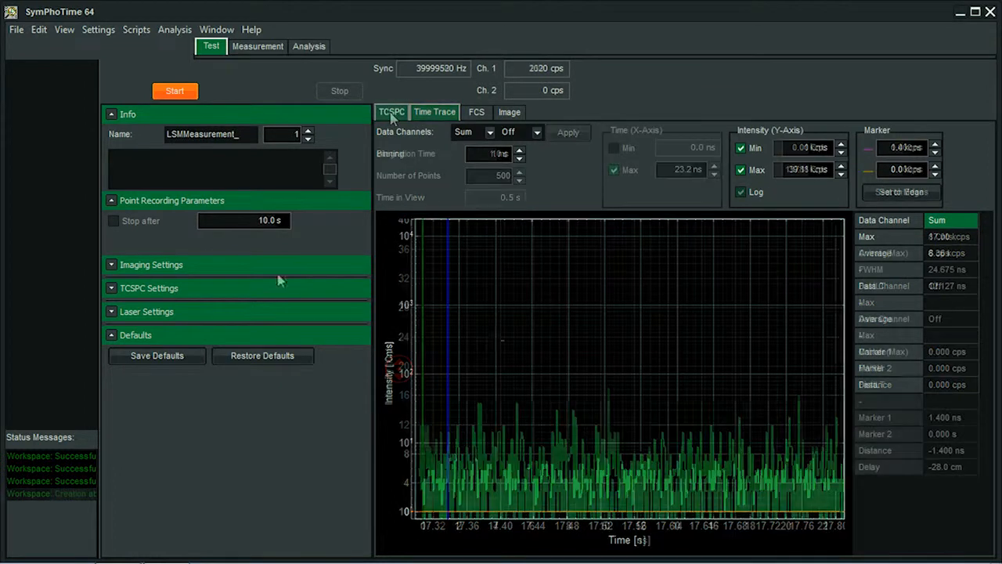
pyautogui.click(15, 29)
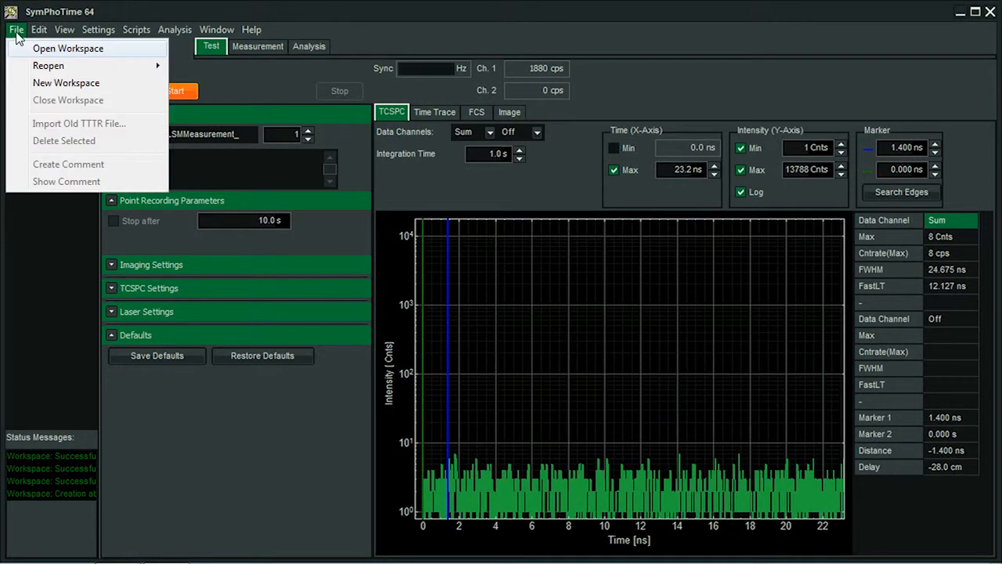
# Step: Create a new workspace named 'Demo…' (Demonstration) via File > New Workspace
pyautogui.click(66, 82)
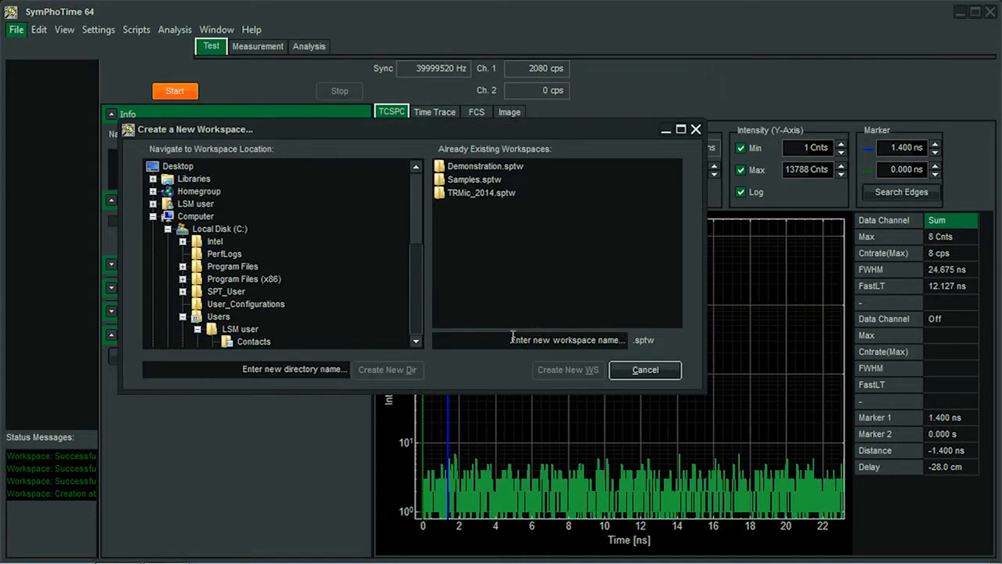
pyautogui.write('Demonstration')
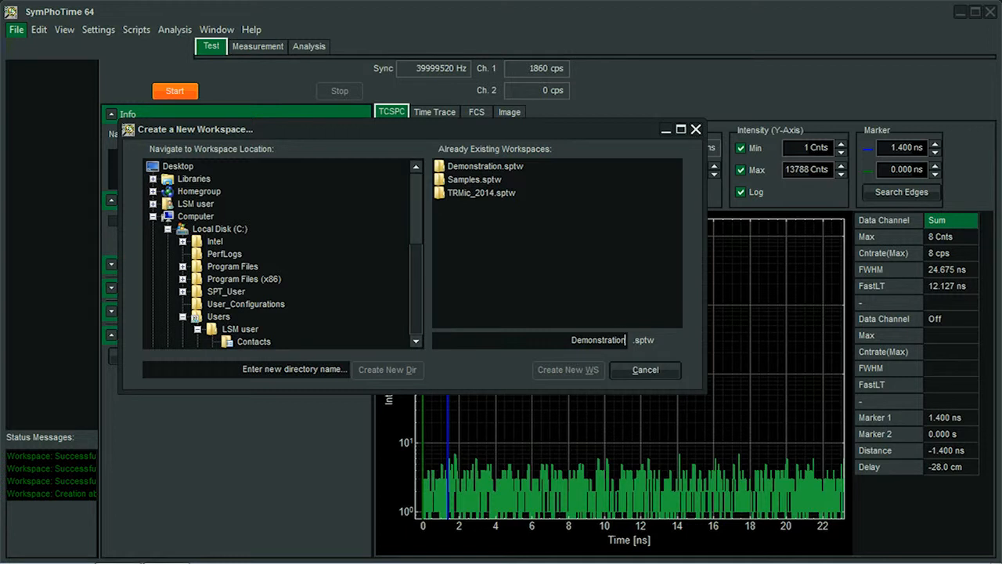
pyautogui.moveTo(456, 274)
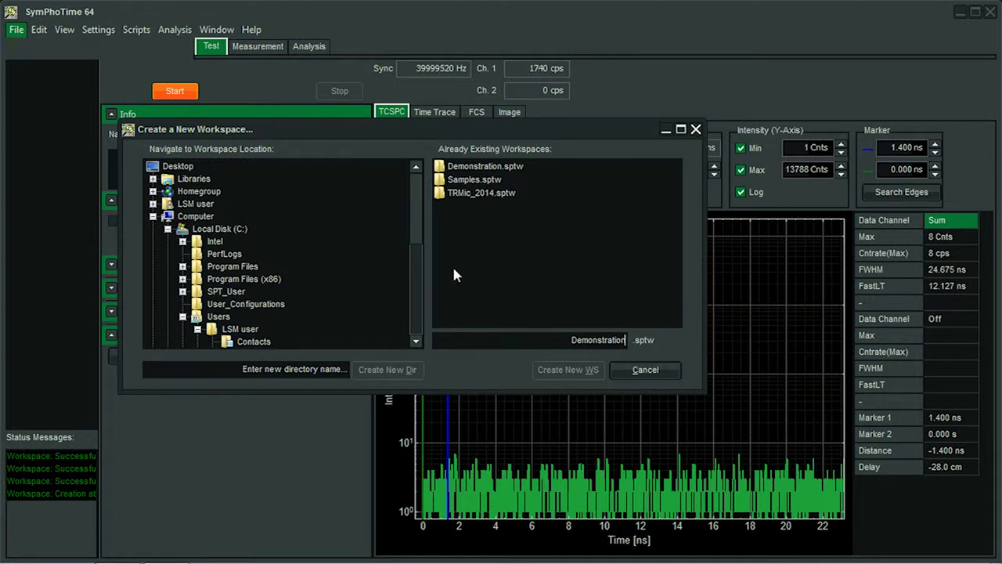
pyautogui.click(567, 370)
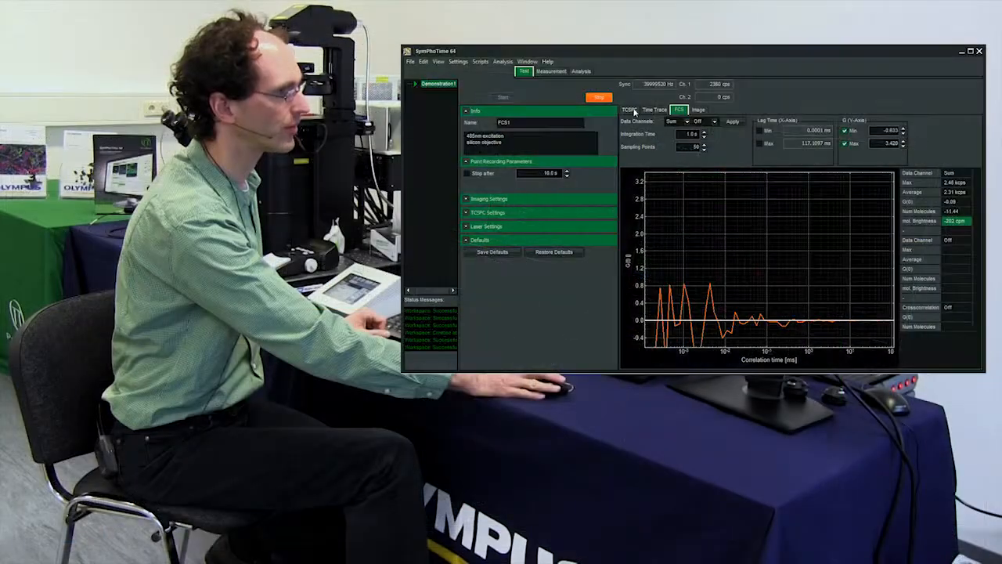
# Step: Compare the live time trace and TCSPC decay of the running FCS1 test measurement
pyautogui.click(653, 109)
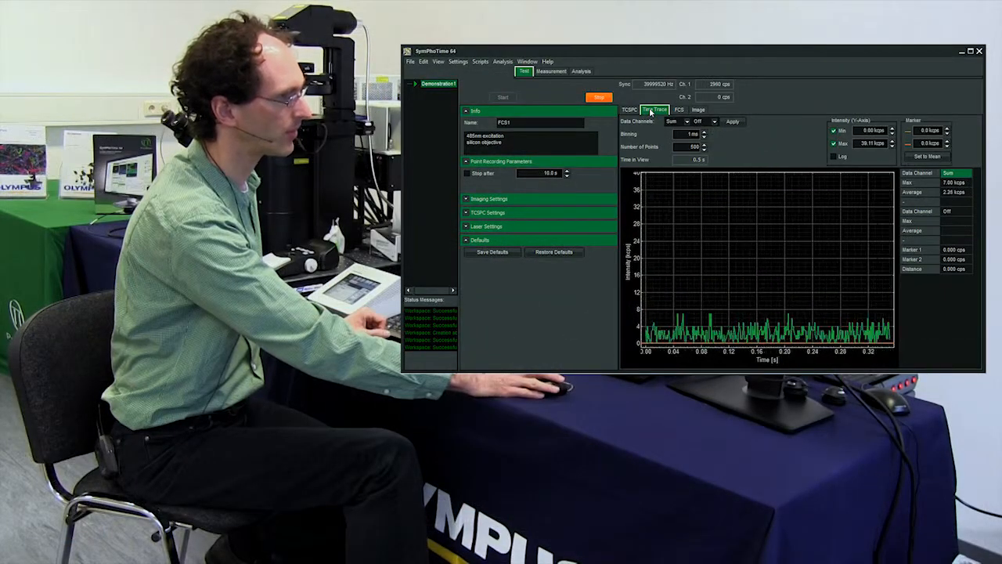
pyautogui.click(629, 109)
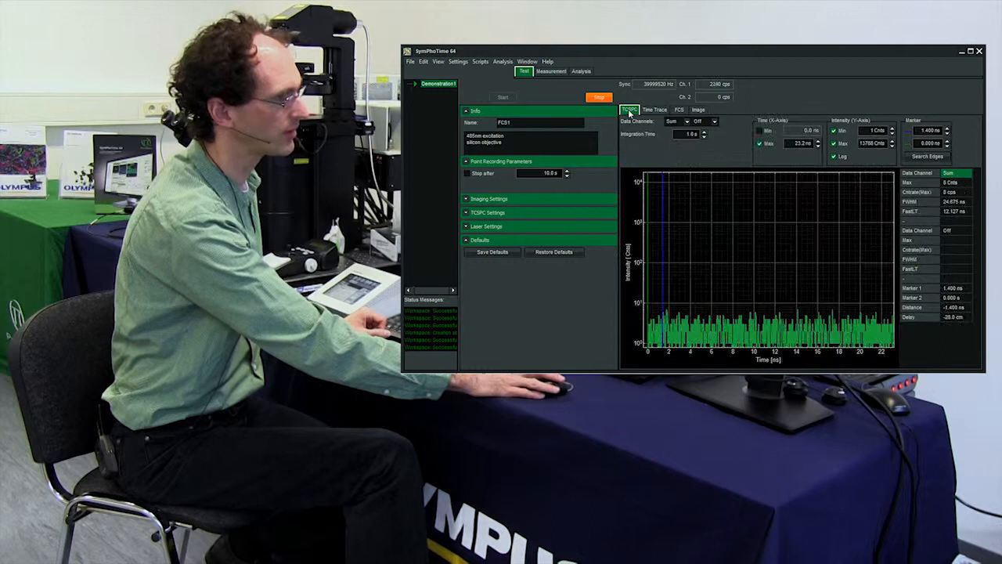
pyautogui.click(629, 109)
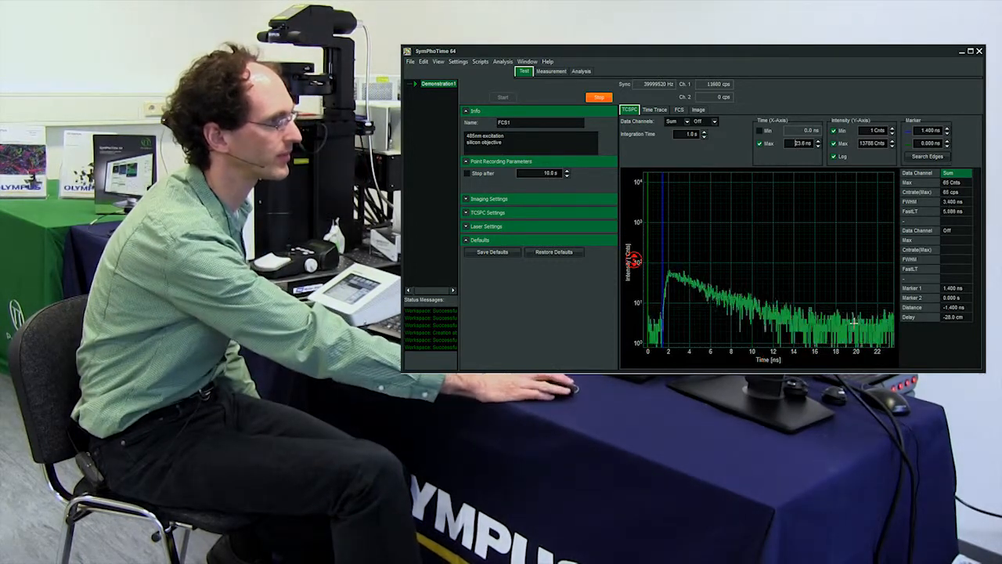
pyautogui.click(654, 109)
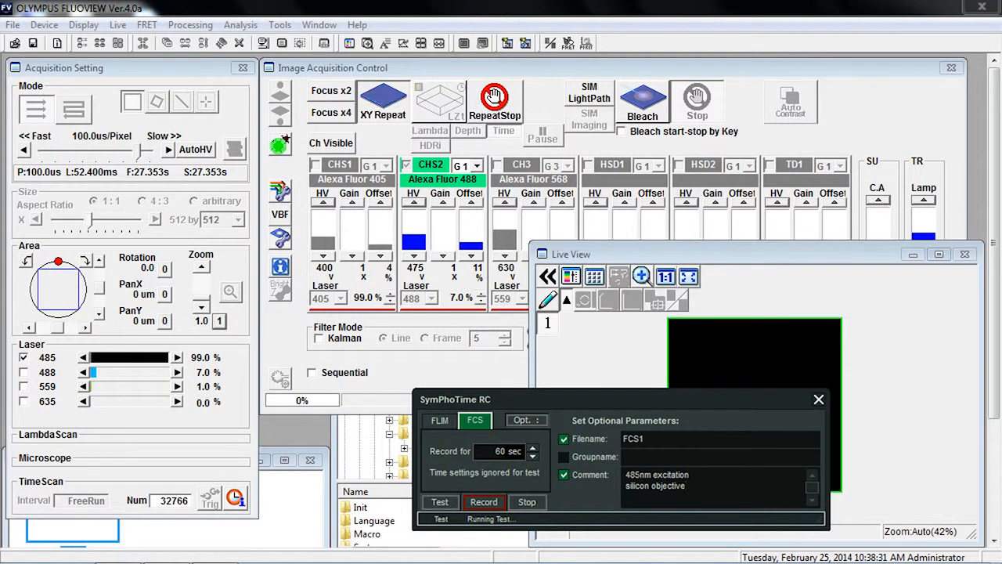
pyautogui.moveTo(495, 102)
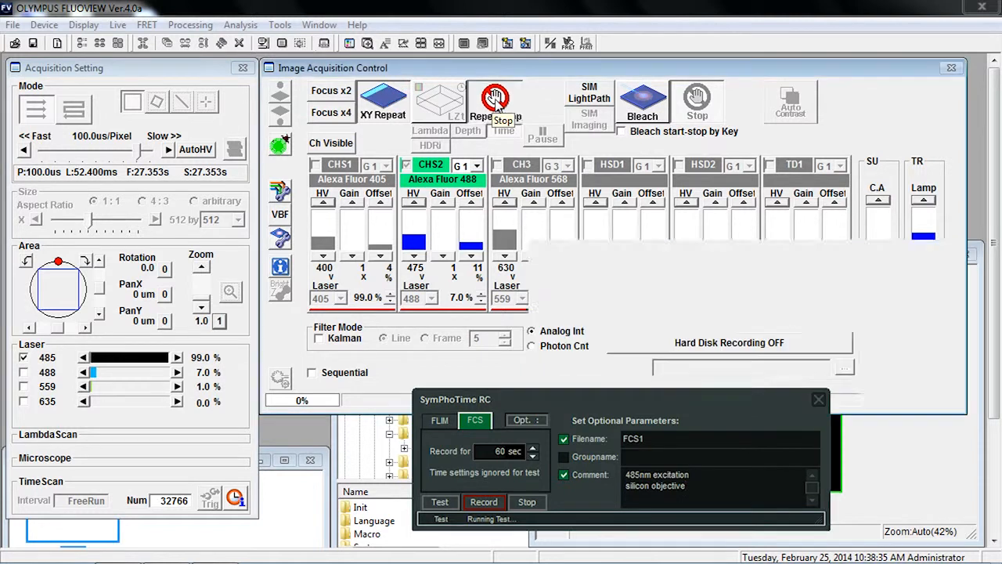
# Step: Stop FluoView's XY Repeat scanning with the RepeatStop button
pyautogui.click(494, 102)
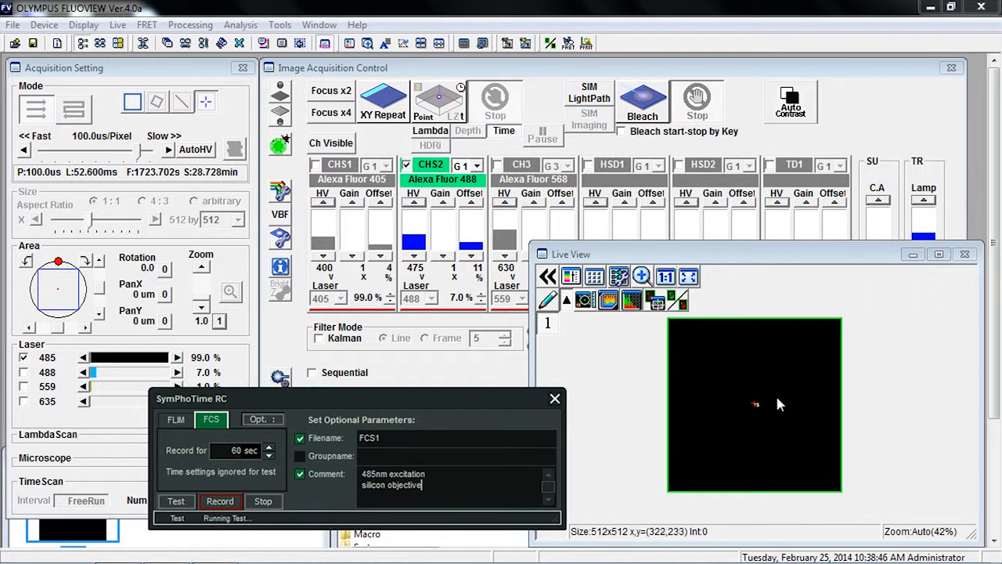
pyautogui.moveTo(755, 404)
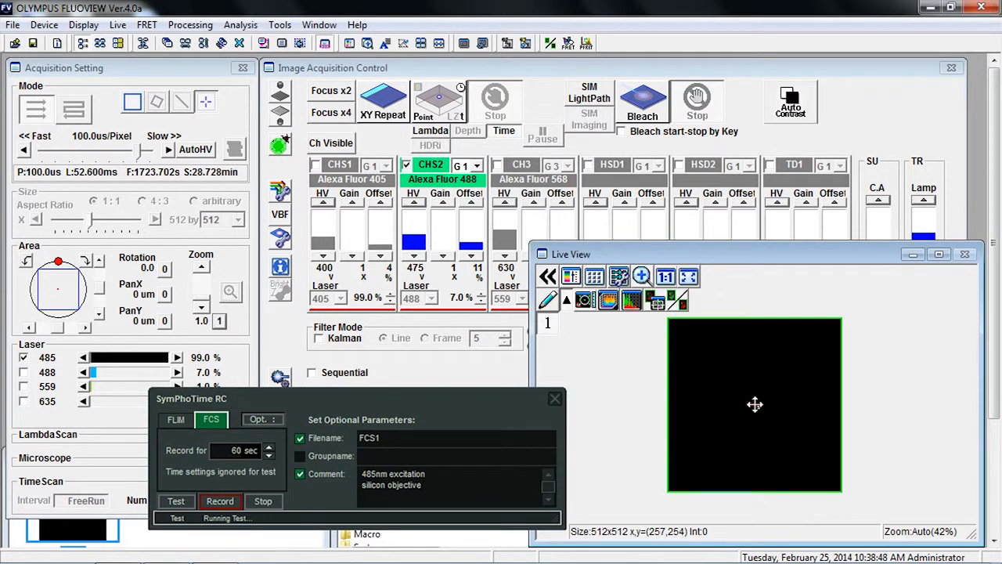
pyautogui.moveTo(793, 475)
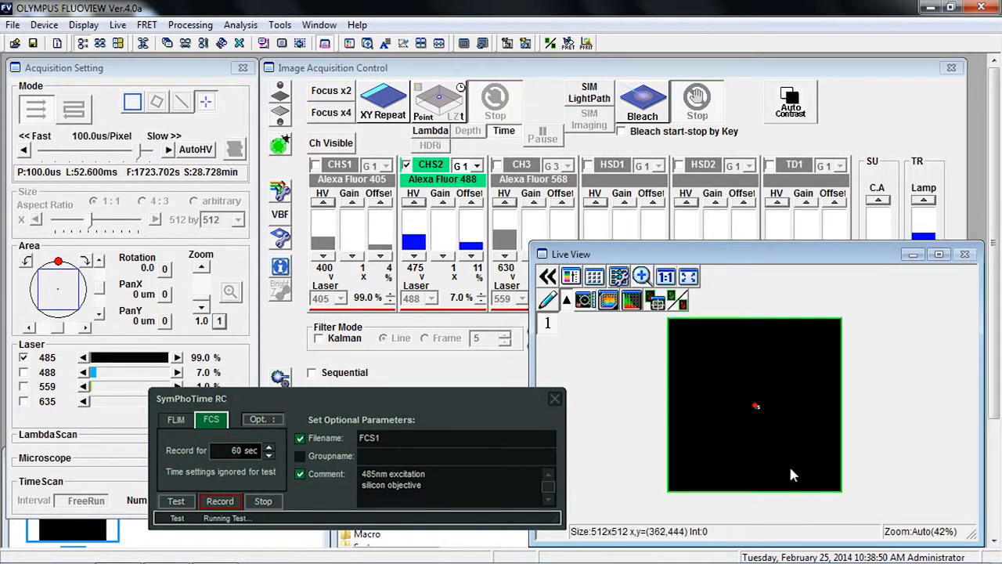
pyautogui.moveTo(325, 393)
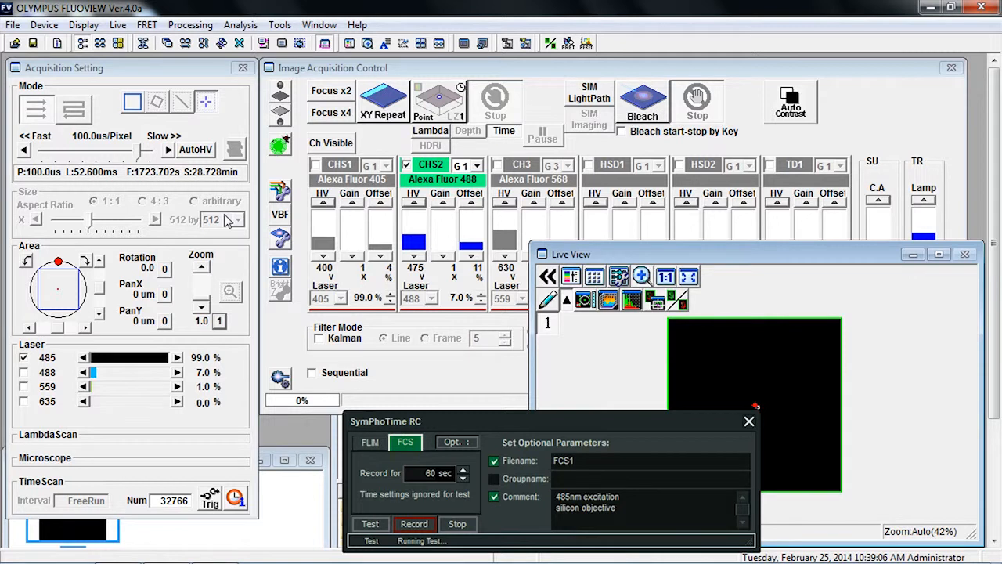
pyautogui.moveTo(216, 183)
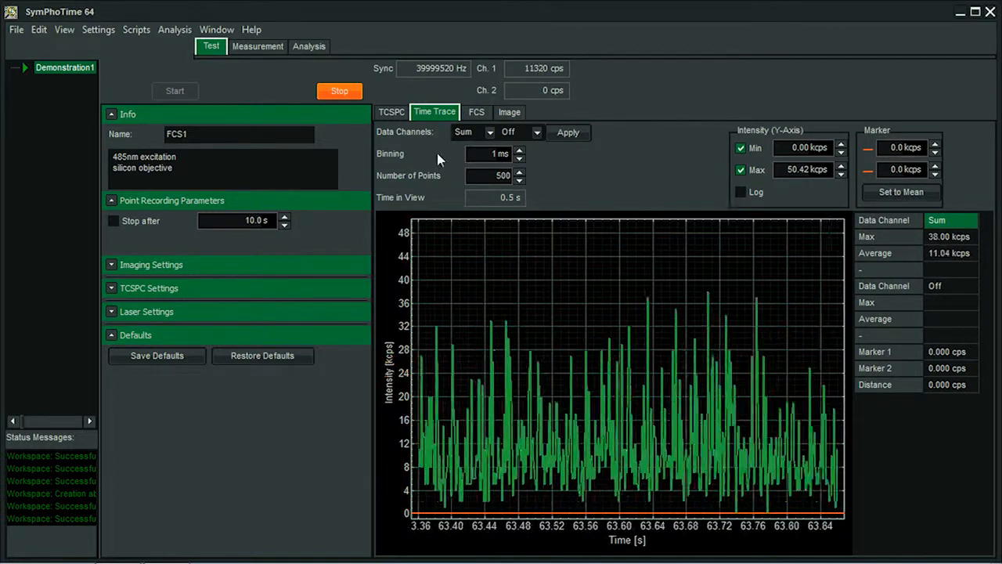
# Step: Switch to the TCSPC tab to view the point's decay histogram (about 12.4 kcps)
pyautogui.click(391, 111)
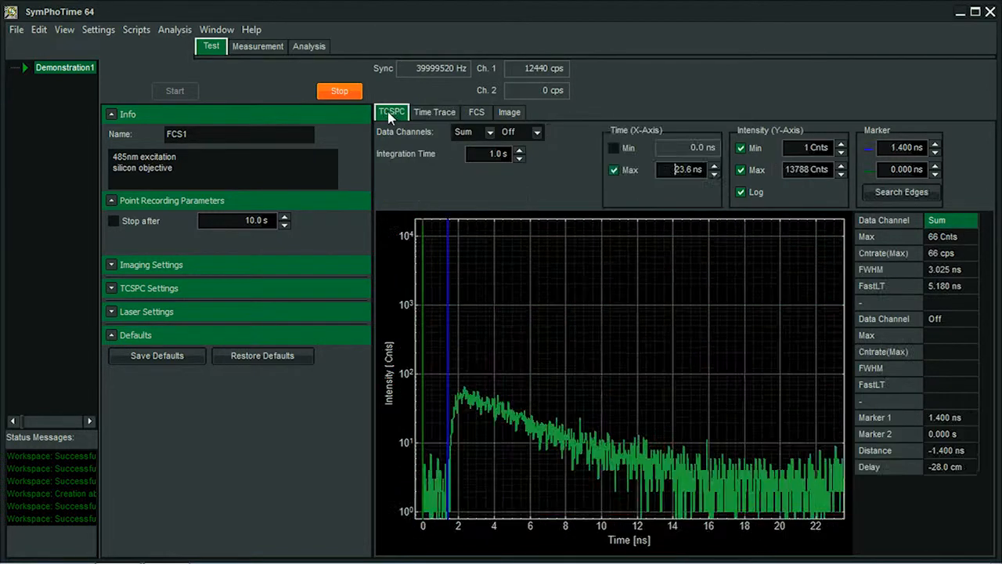